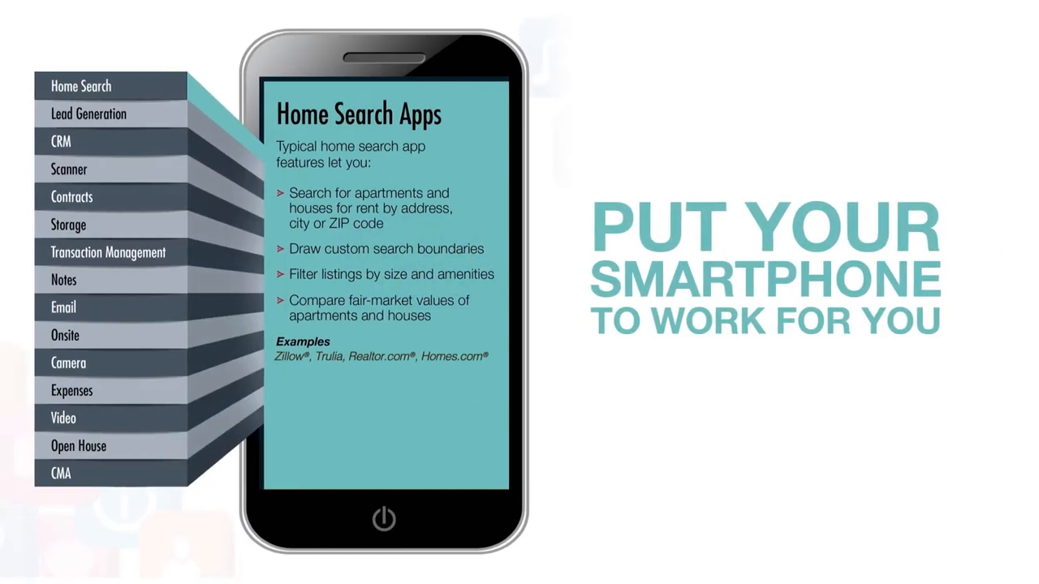
- Step through the Contracts, Email and Video category tabs until the Video App features appear
click(72, 197)
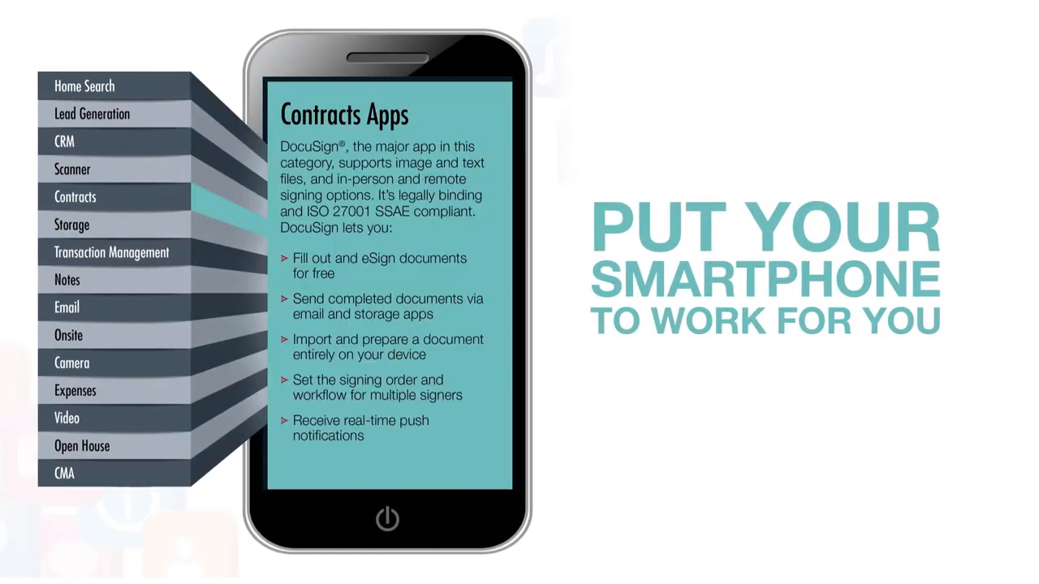
click(67, 306)
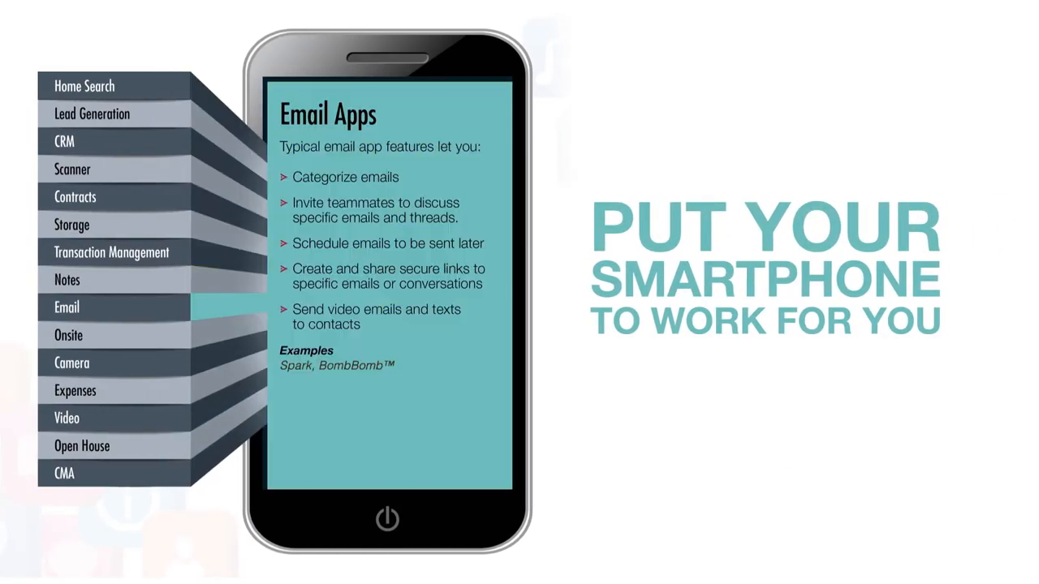
click(66, 418)
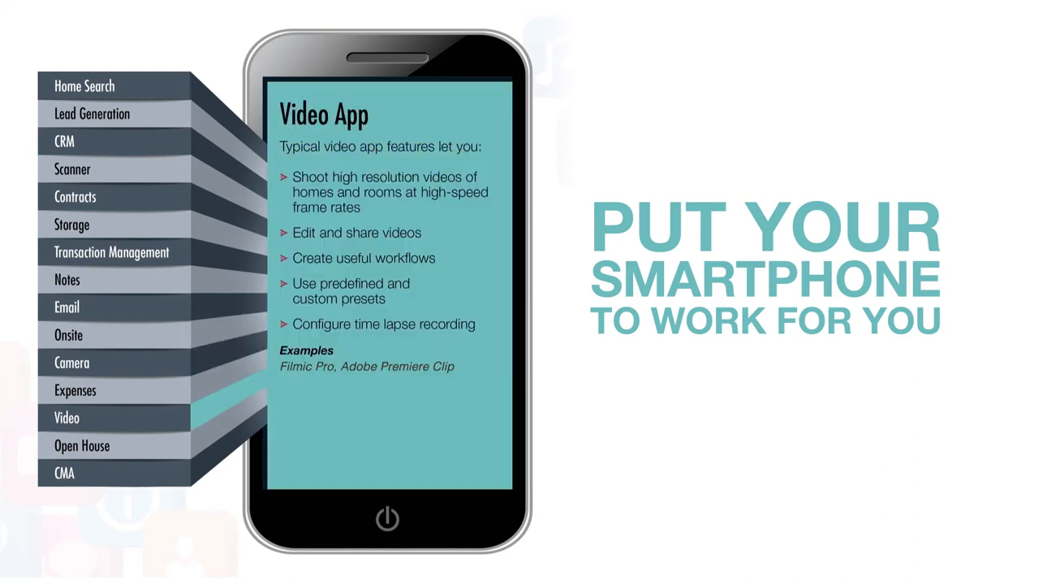